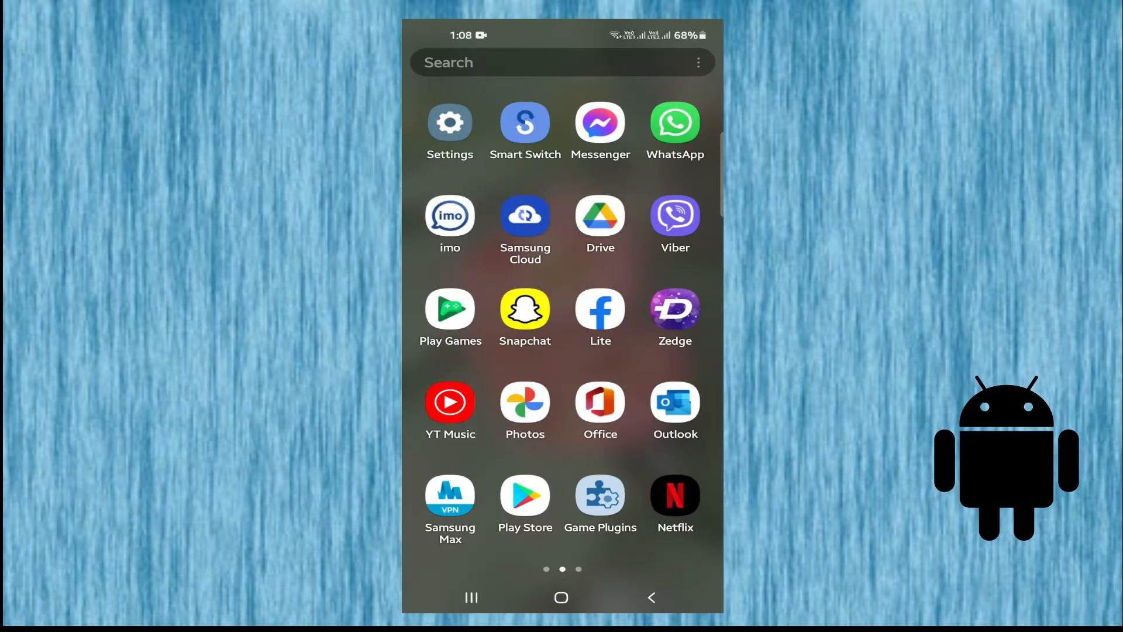
- Open the Settings app and scroll down to reach Accessibility
{"action": "left_click", "coordinate": [450, 123]}
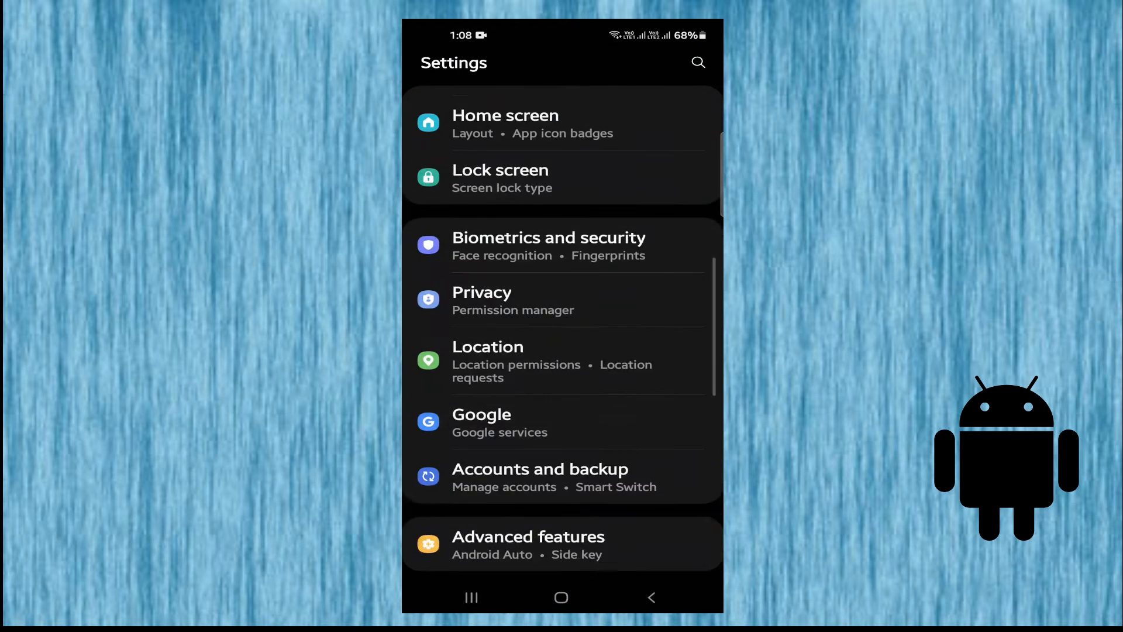
{"action": "scroll", "scroll_direction": "down", "scroll_amount": 3}
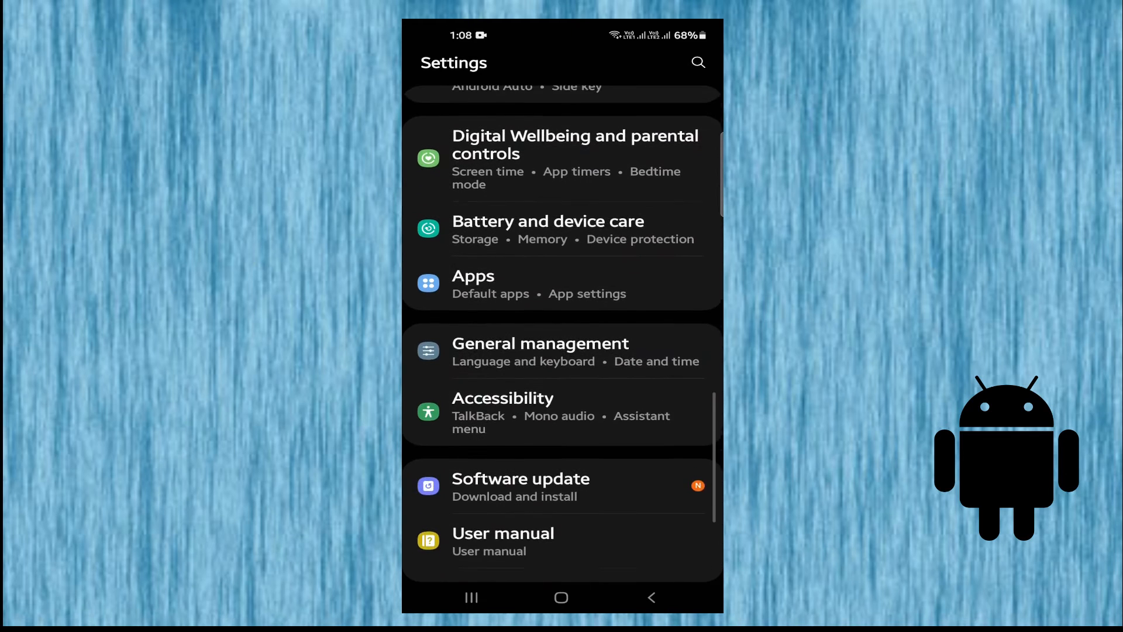
{"action": "scroll", "scroll_direction": "down", "scroll_amount": 3}
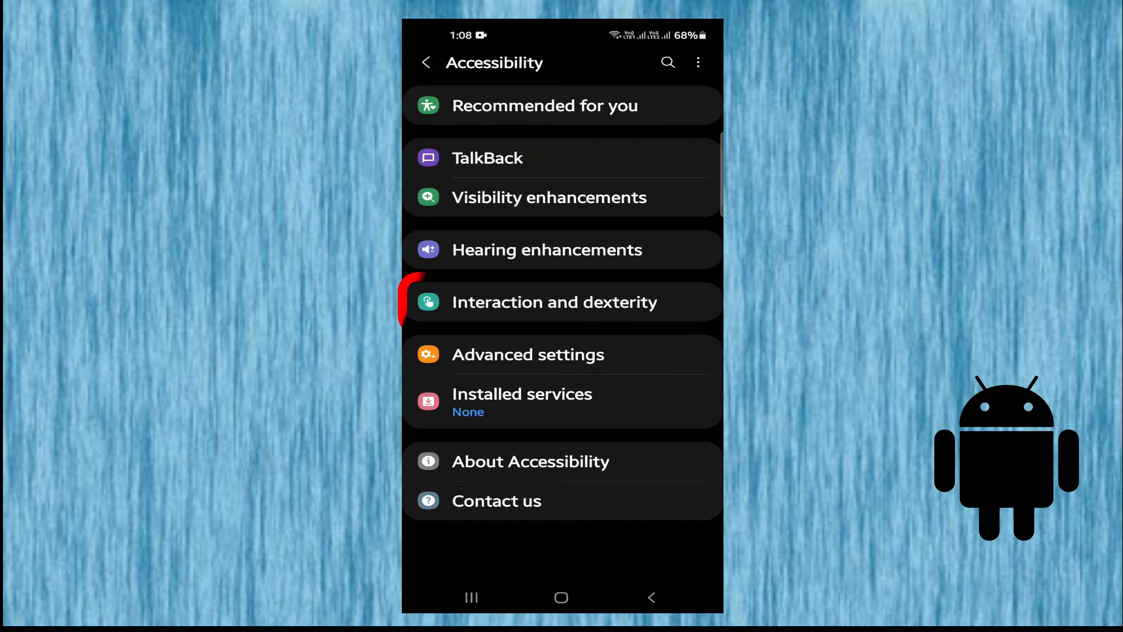
- Enter Interaction and dexterity and switch on the Assistant menu toggle
{"action": "left_click", "coordinate": [554, 301]}
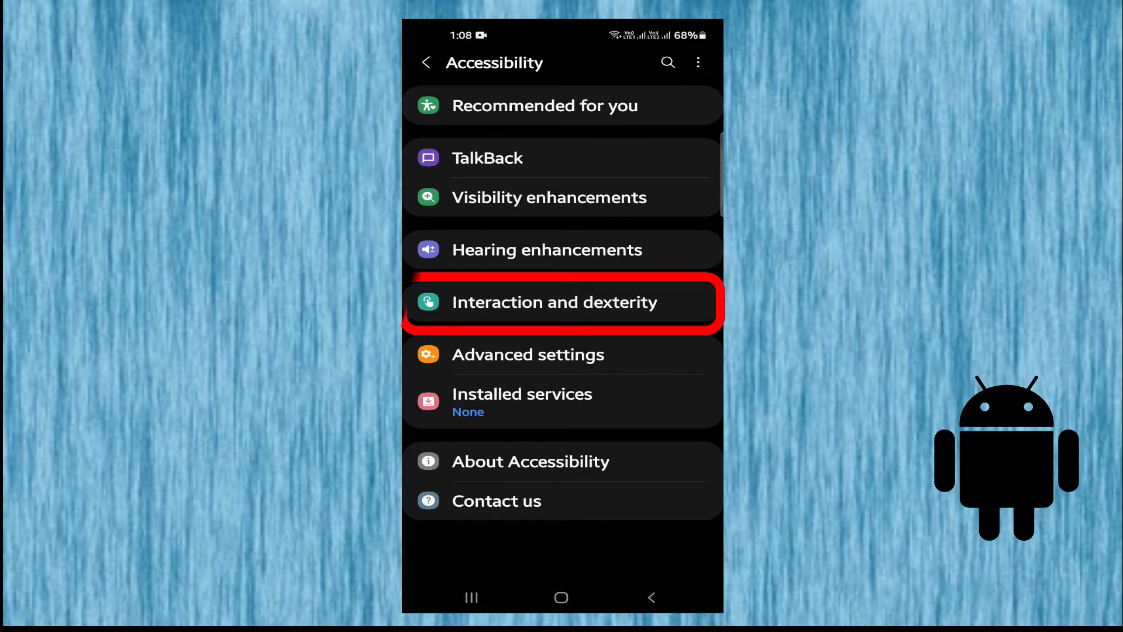
{"action": "left_click", "coordinate": [554, 302]}
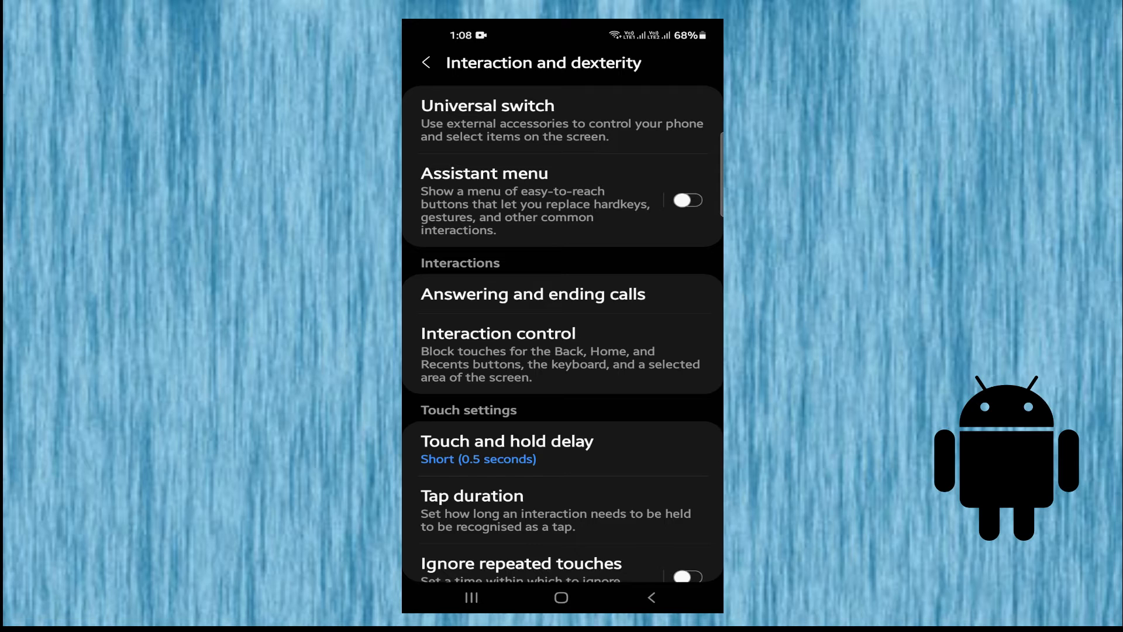
{"action": "left_click", "coordinate": [686, 200]}
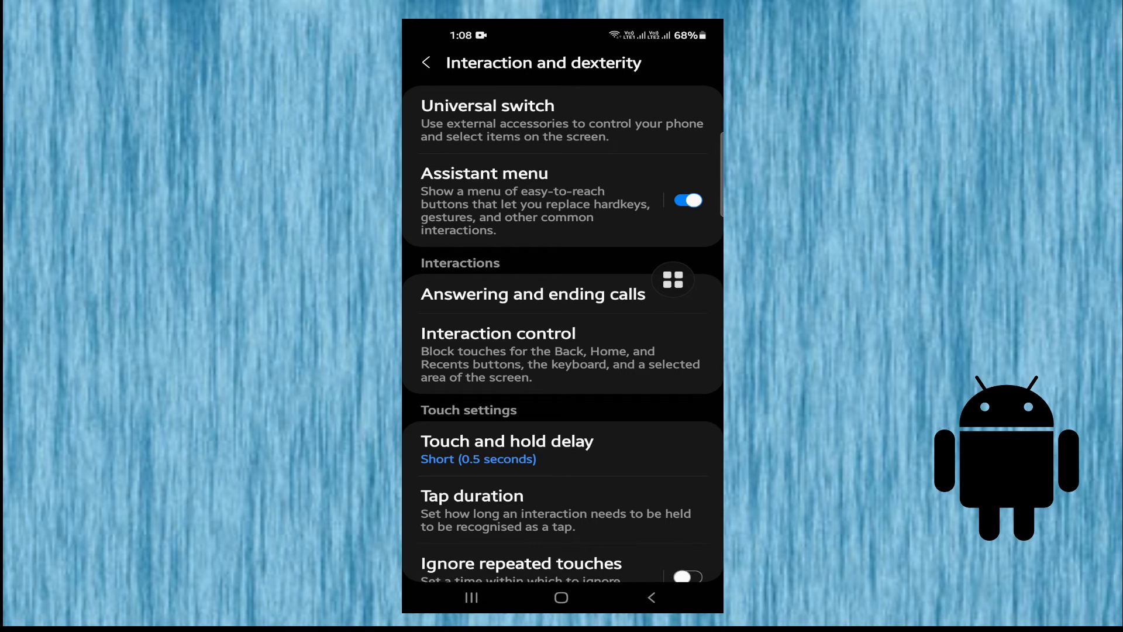
{"action": "left_click", "coordinate": [561, 596]}
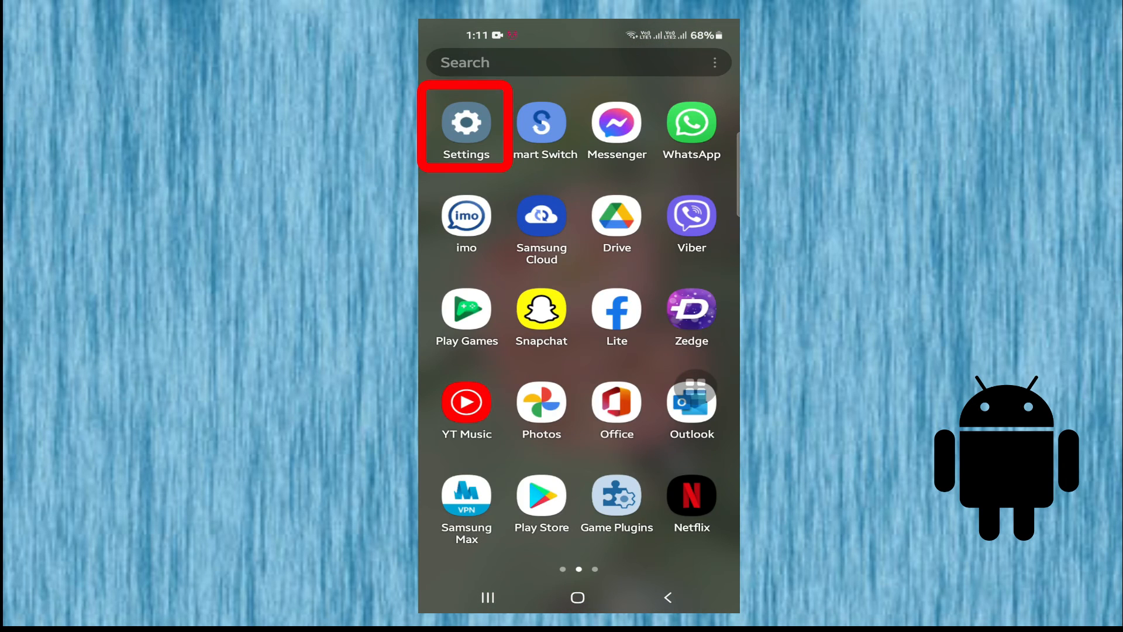
- Reopen Settings and navigate to the Advanced features page
{"action": "left_click", "coordinate": [467, 121]}
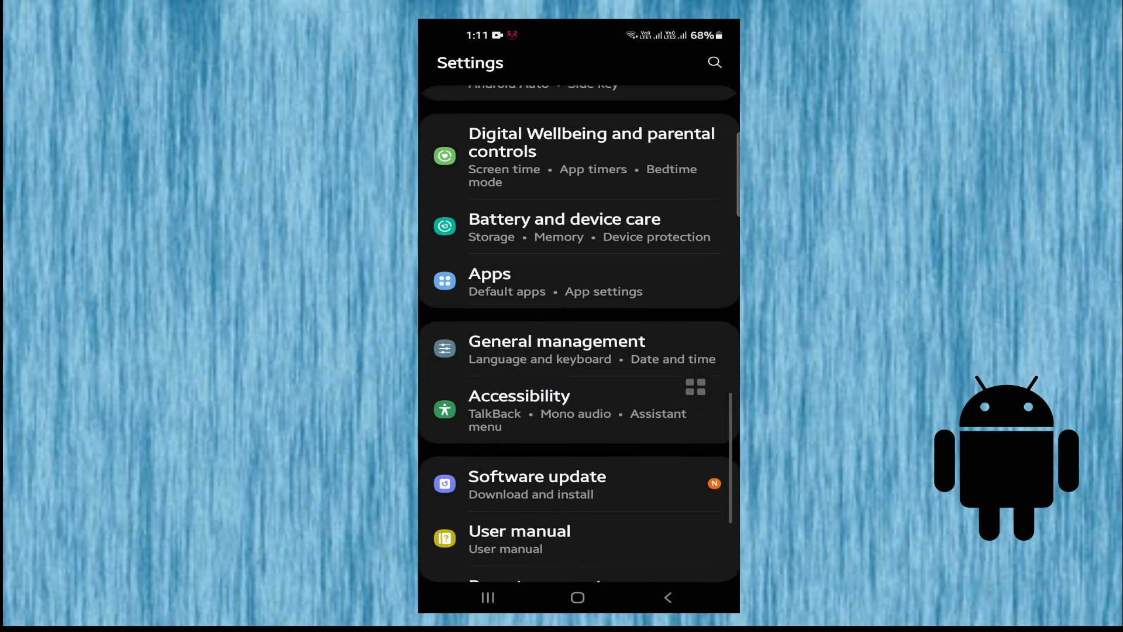
{"action": "scroll", "scroll_direction": "down", "scroll_amount": 3}
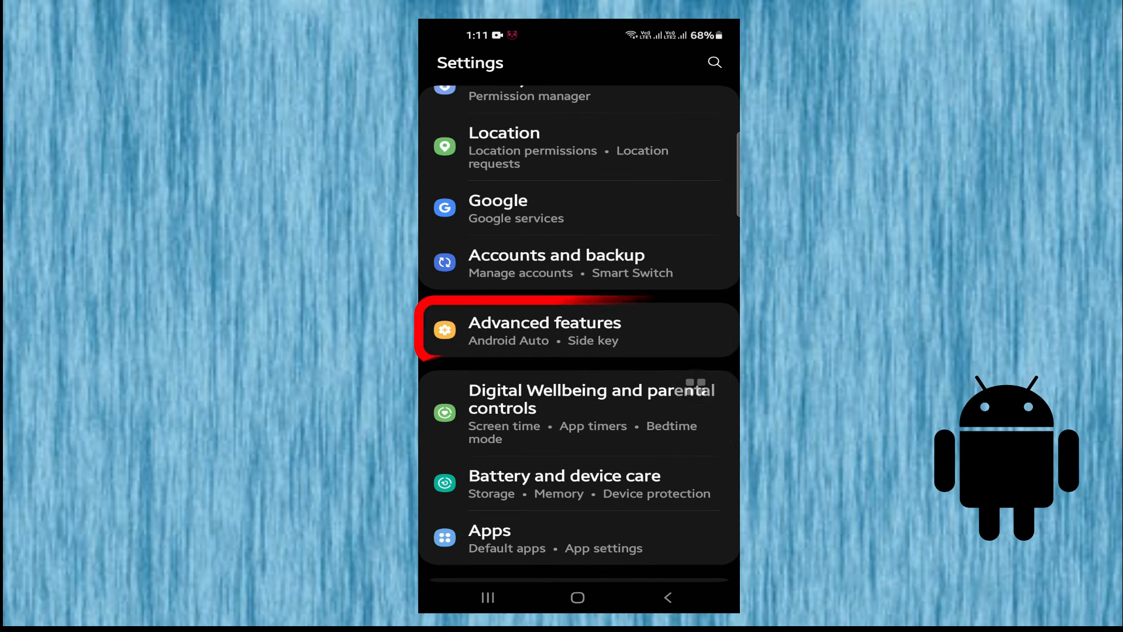
{"action": "left_click", "coordinate": [544, 330]}
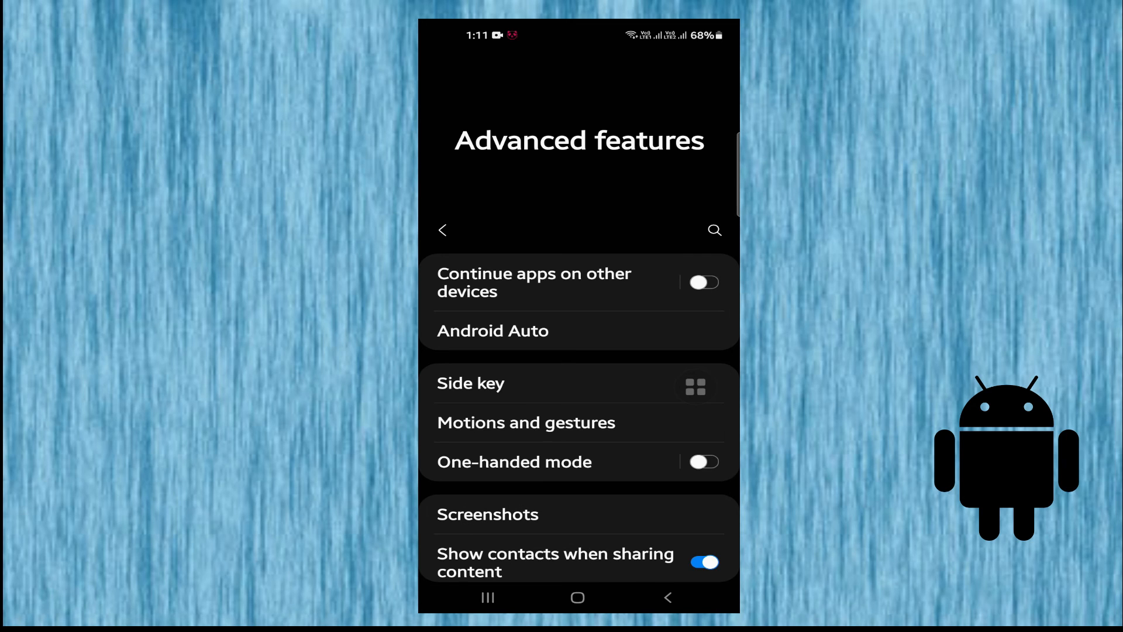
- Switch on the Game Launcher toggle in Advanced features
{"action": "left_click", "coordinate": [695, 386]}
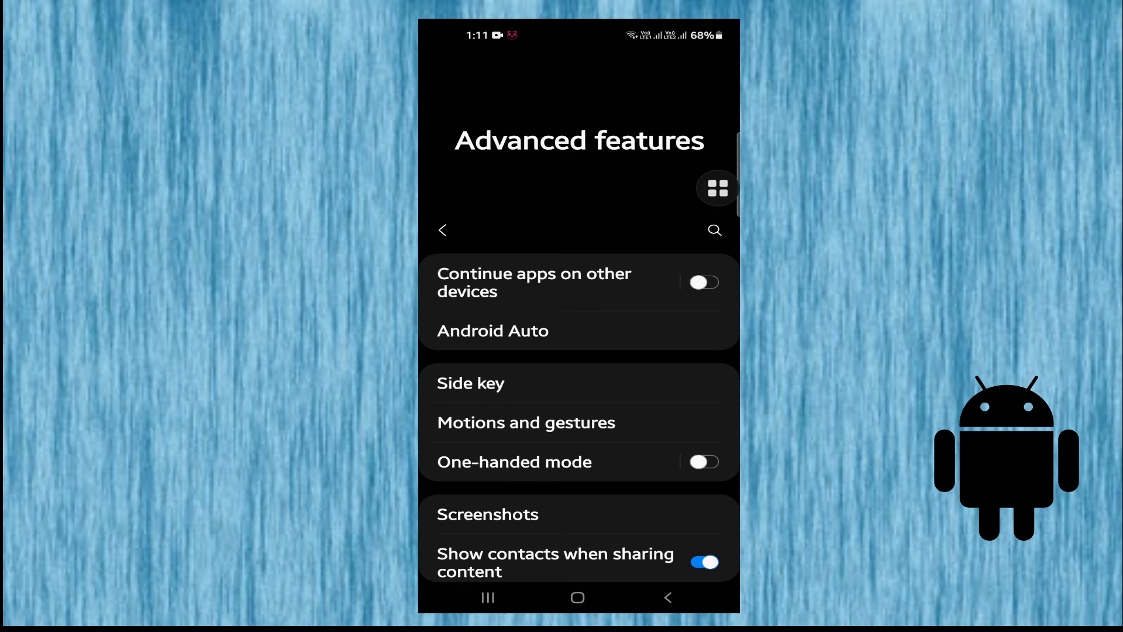
{"action": "scroll", "scroll_direction": "down", "scroll_amount": 3}
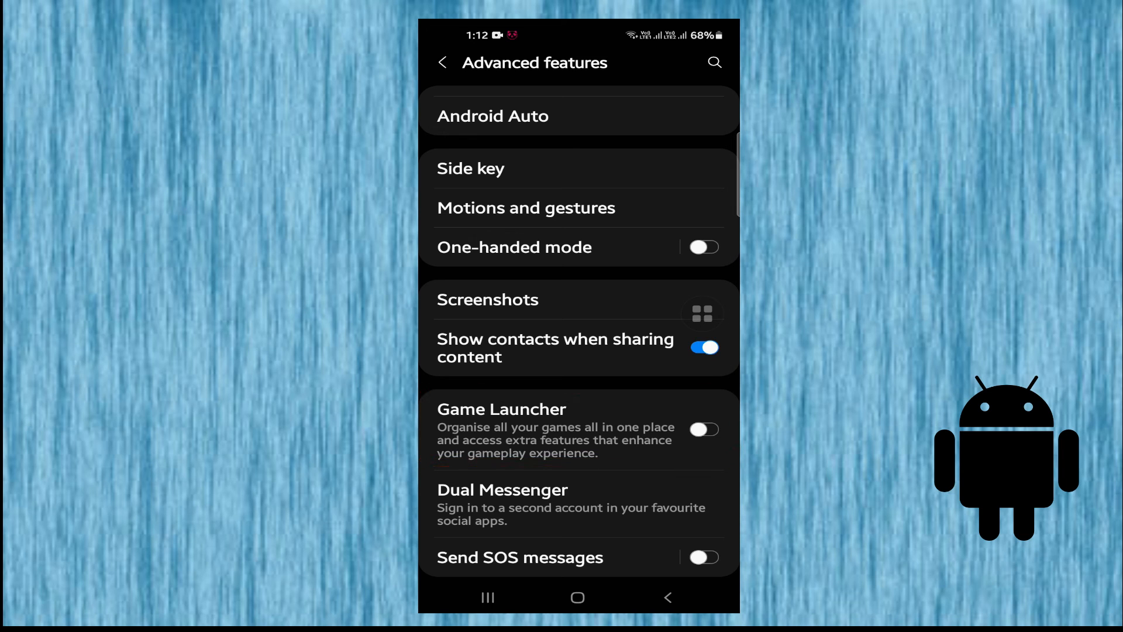
{"action": "left_click", "coordinate": [703, 430]}
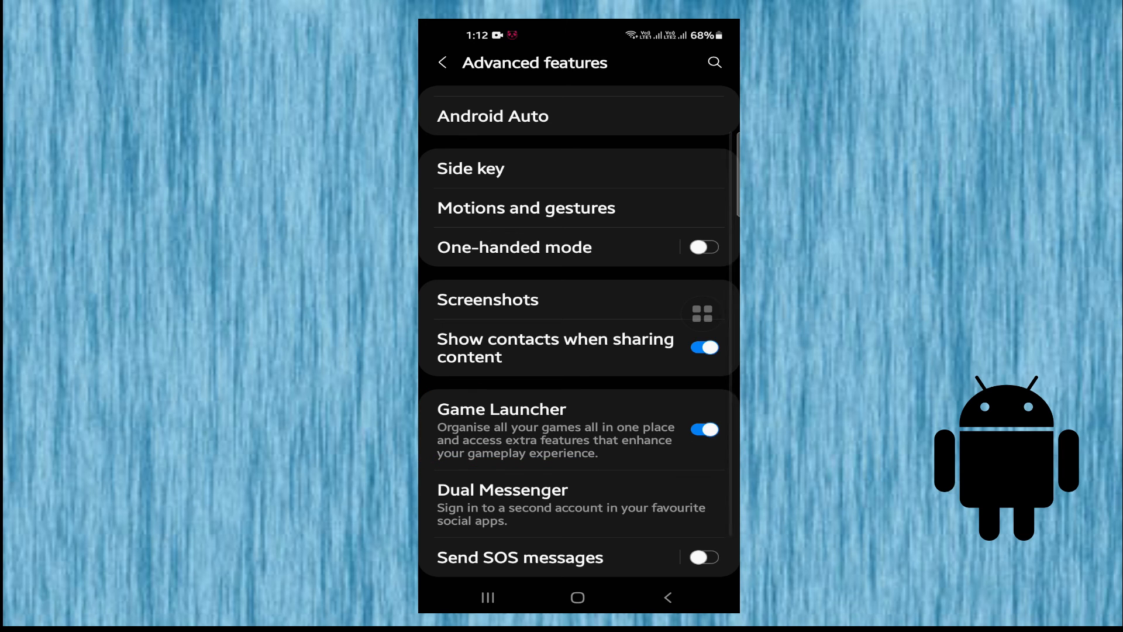
{"action": "scroll", "scroll_direction": "down", "scroll_amount": 3}
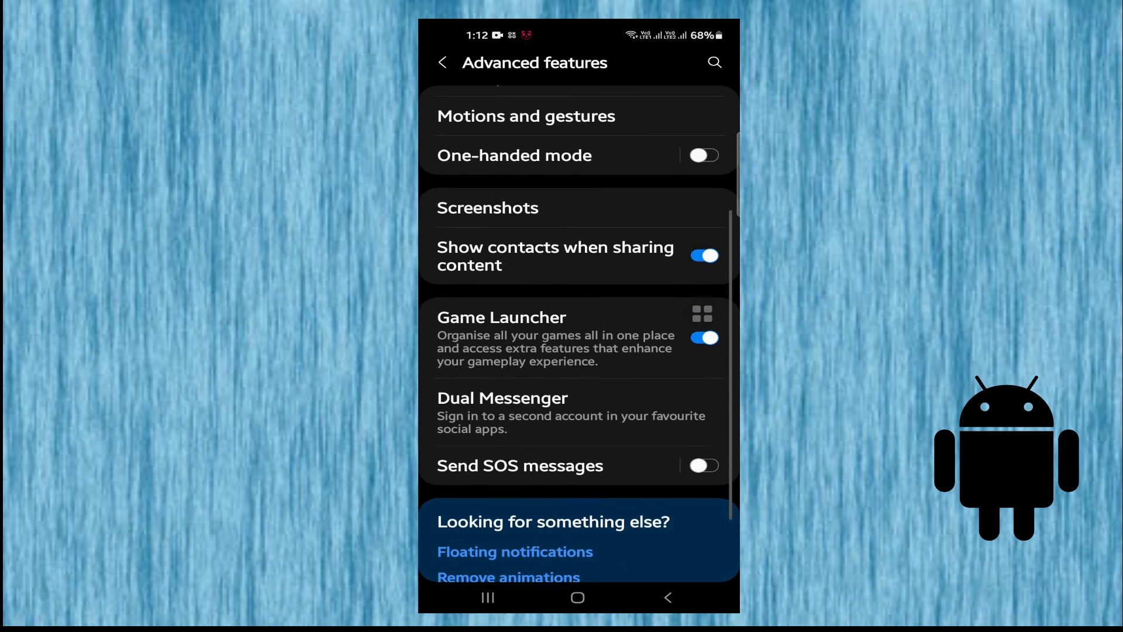